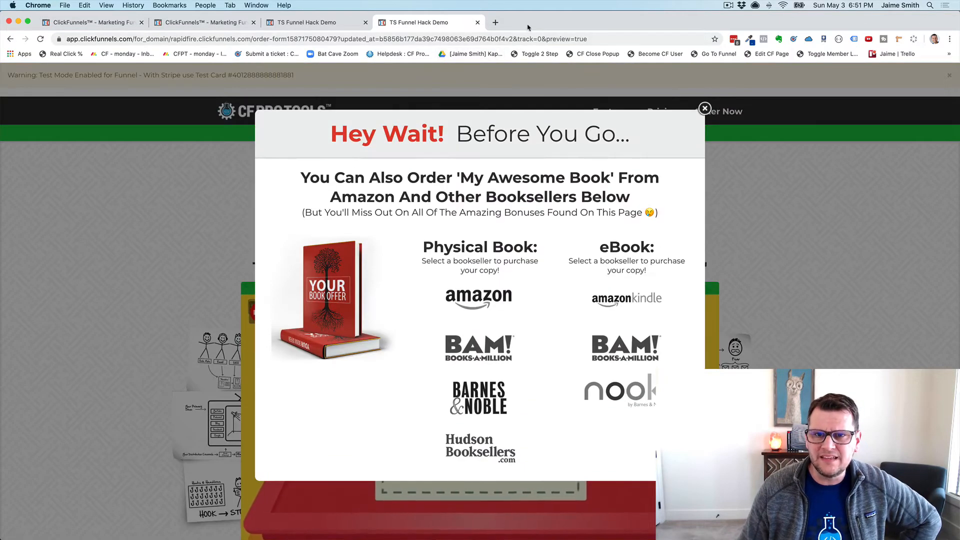
mouse_move(429, 222)
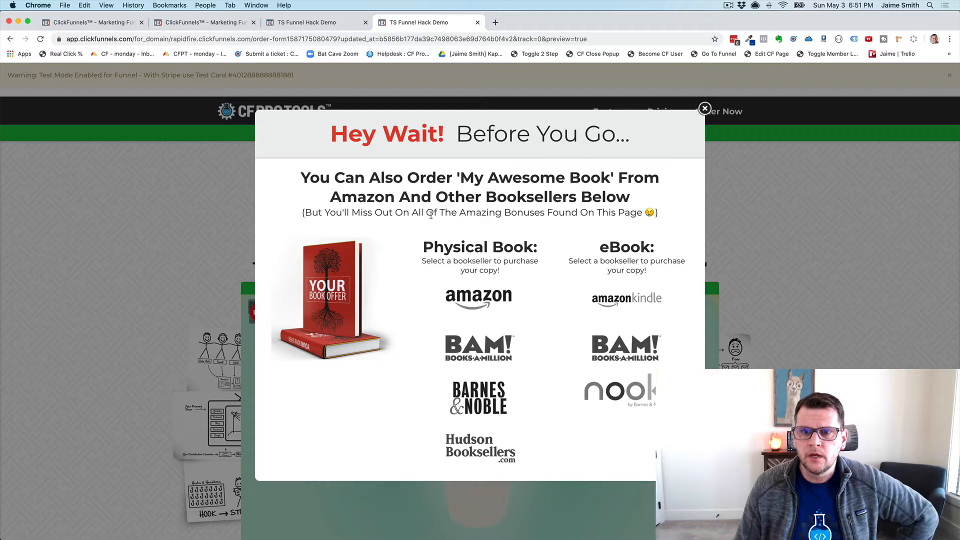
mouse_move(479, 349)
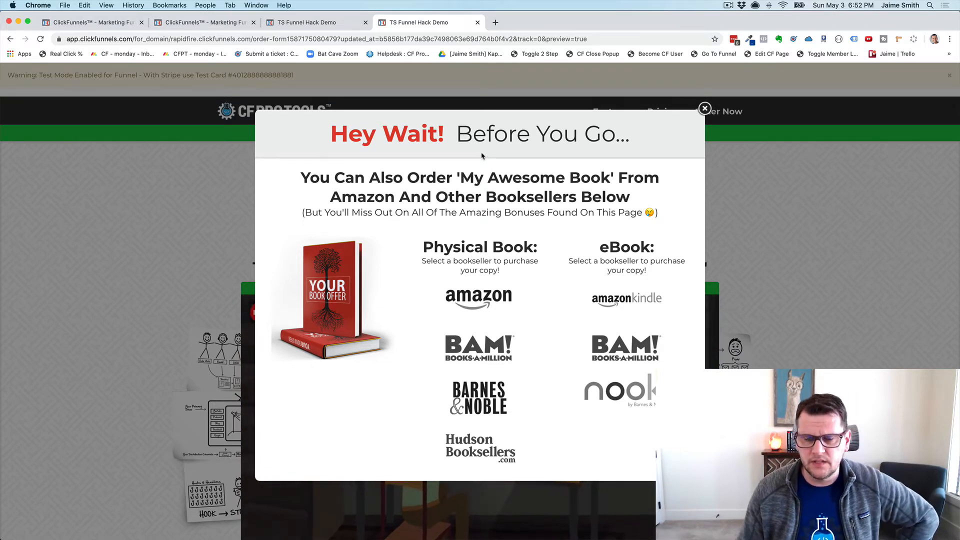
mouse_move(493, 190)
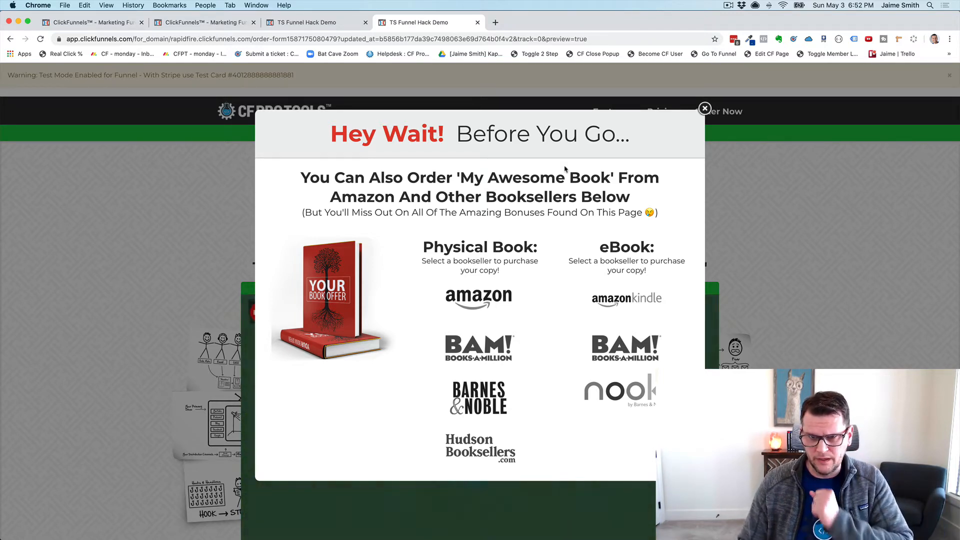
Step: Dismiss the 'Hey Wait! Before You Go' booksellers exit pop-up to return to the sales page
left_click(704, 108)
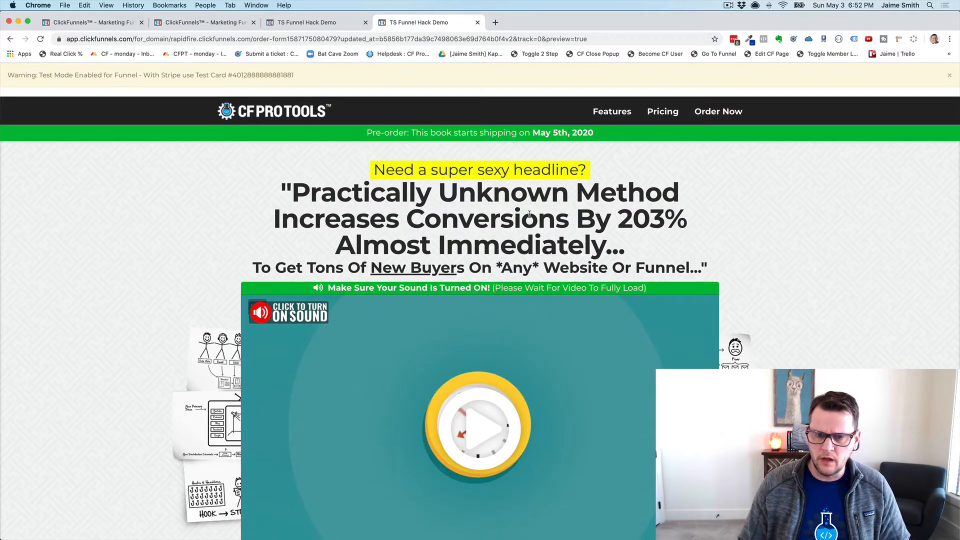
Step: Scroll past the sales video to the 'Yes! Reserve My Free Copy Now' free-book offer
scroll("down", 3)
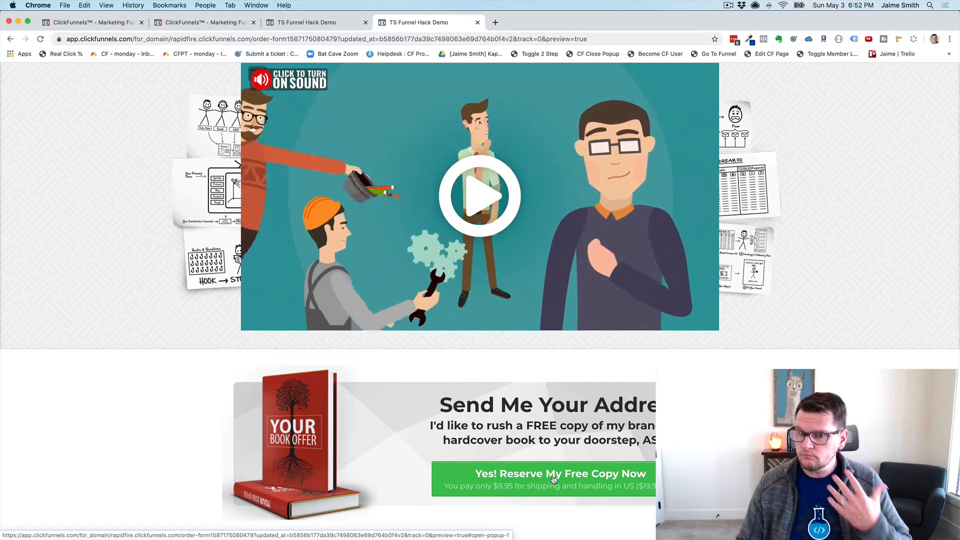
left_click(543, 473)
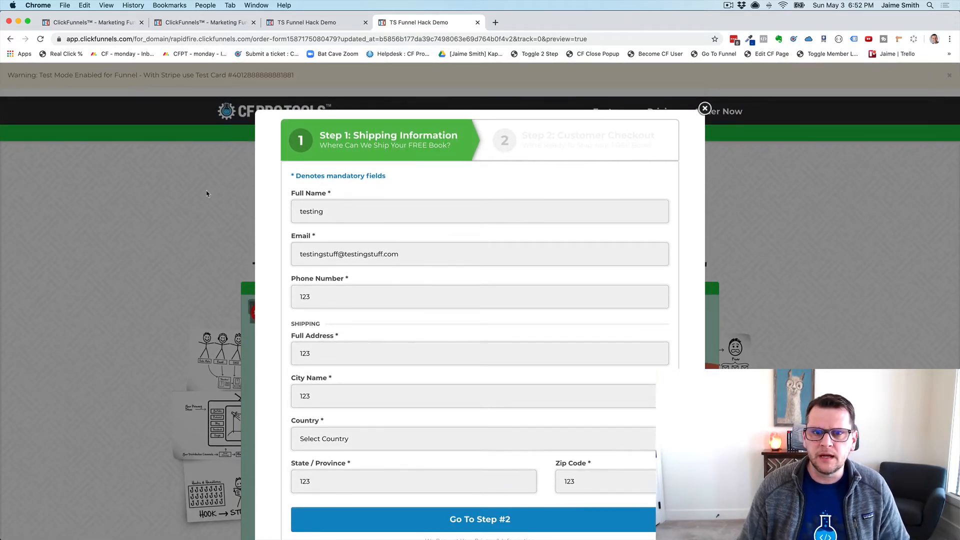
mouse_move(489, 199)
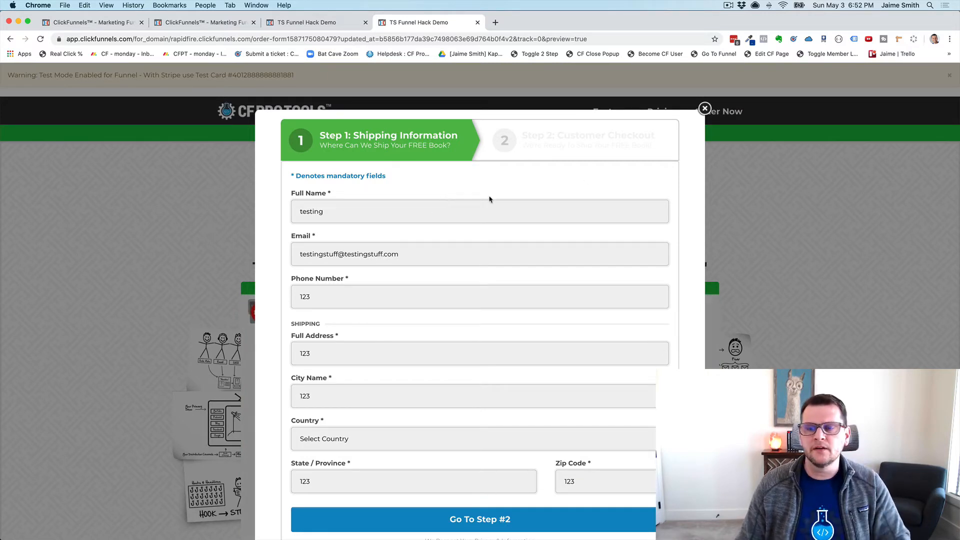
mouse_move(457, 206)
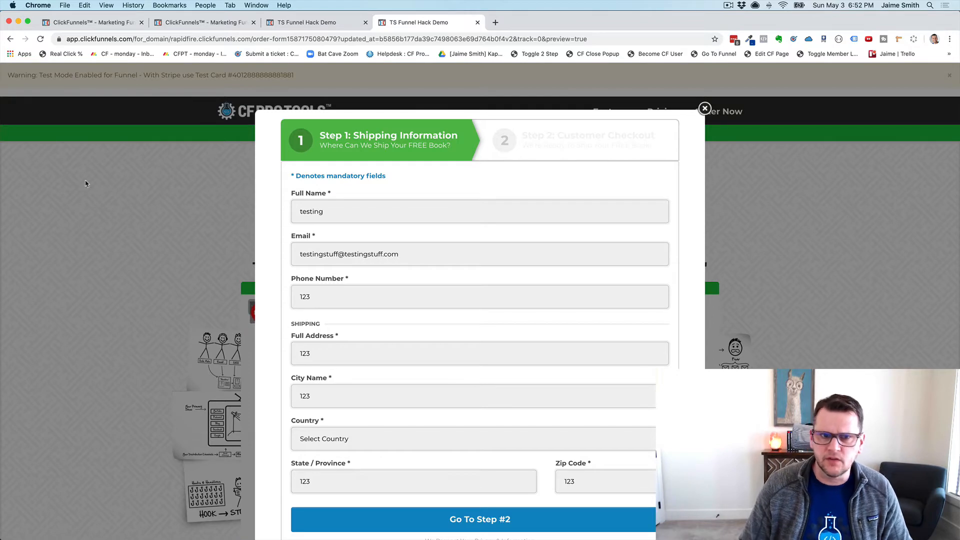
mouse_move(170, 243)
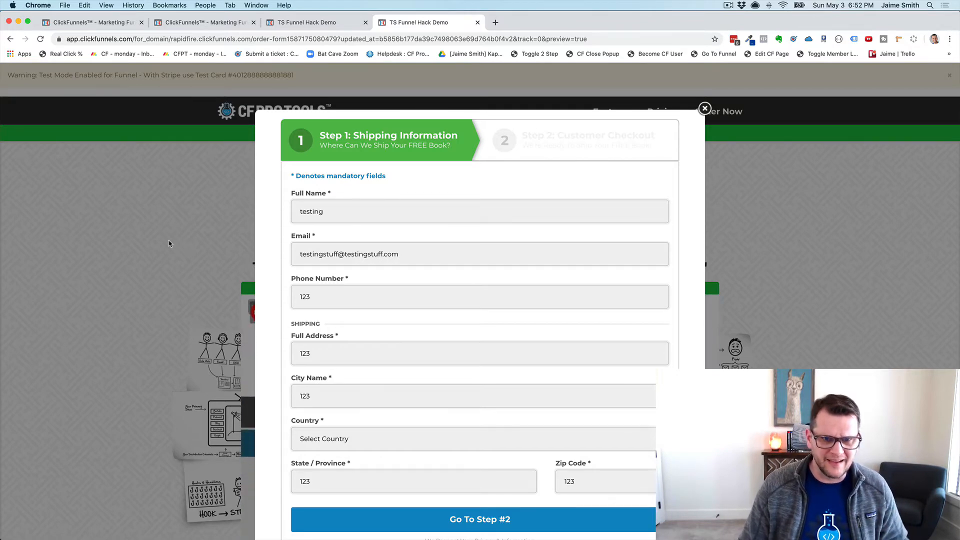
left_click(705, 108)
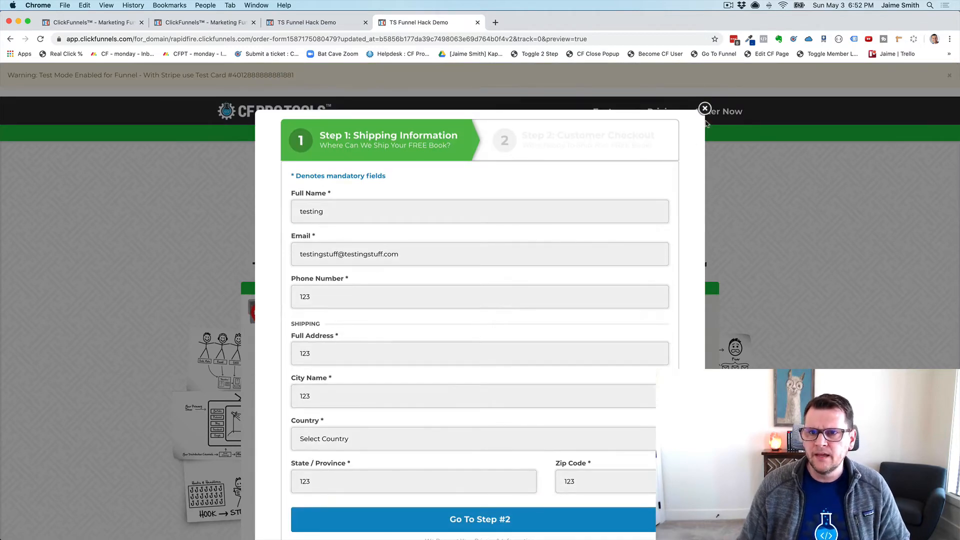
left_click(704, 108)
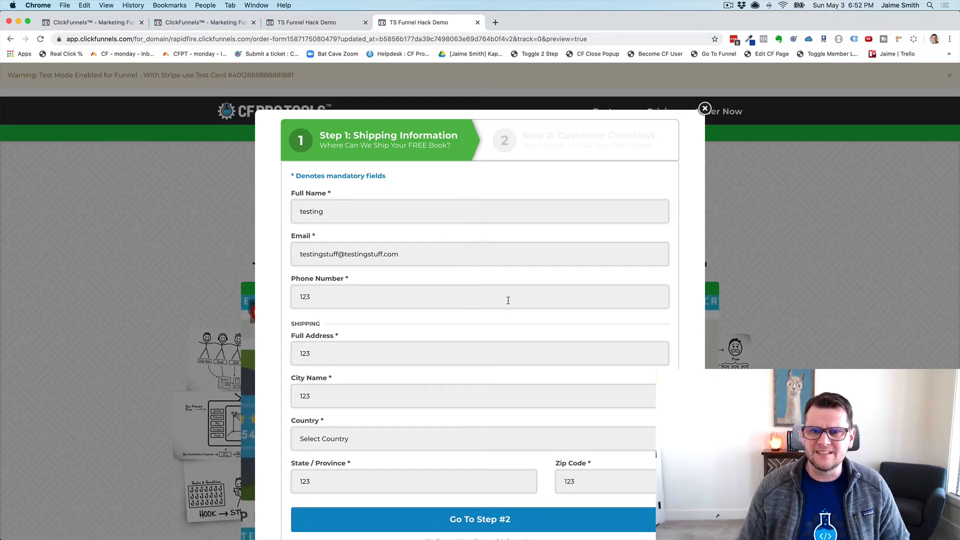
scroll("down", 3)
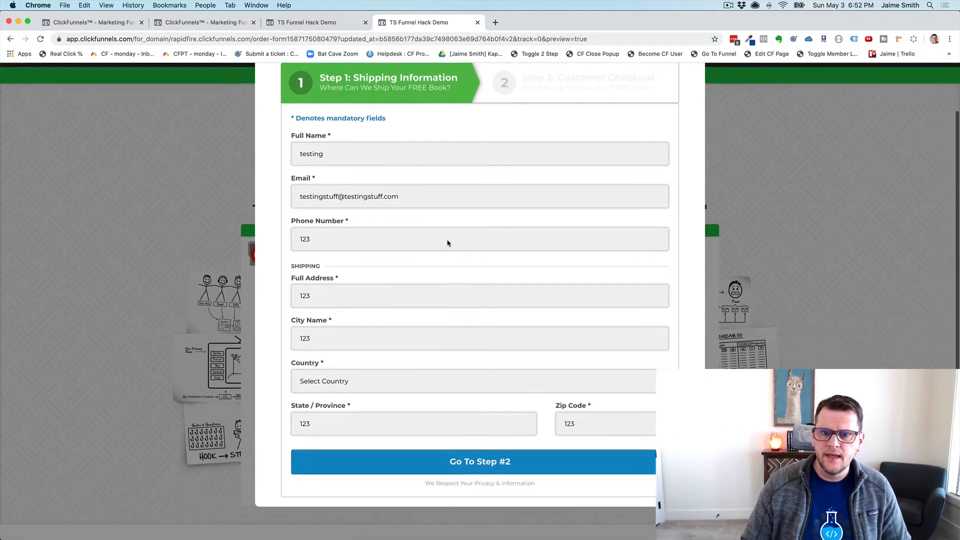
scroll("down", 3)
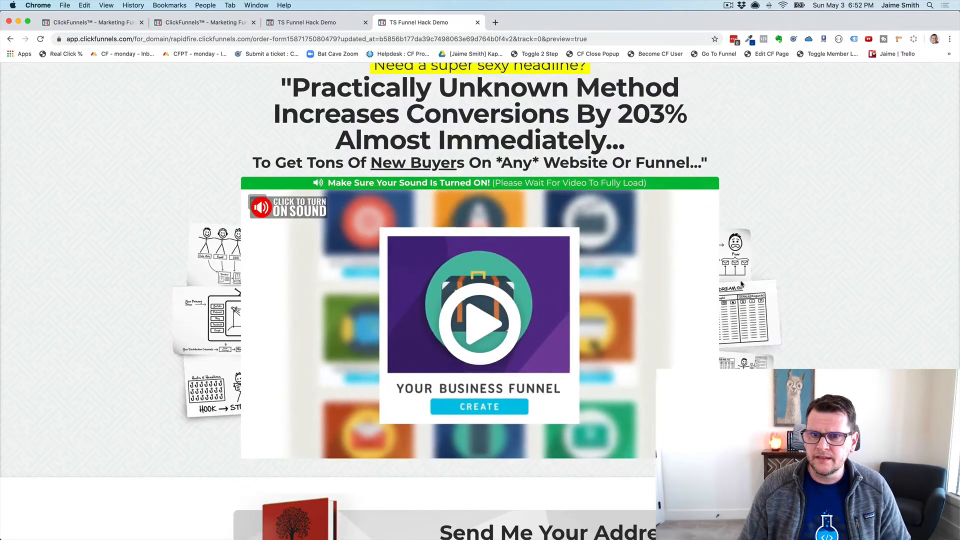
Step: Trigger the booksellers exit-intent pop-up so it reappears over the sales page
scroll("down", 3)
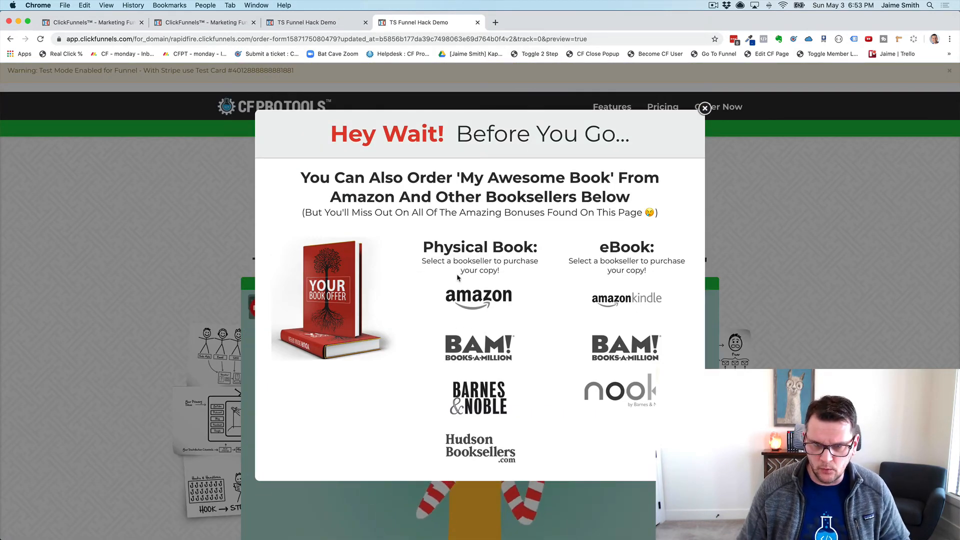
Step: Switch to the Step 1 shipping order form pop-up and focus its Phone Number field
left_click(704, 108)
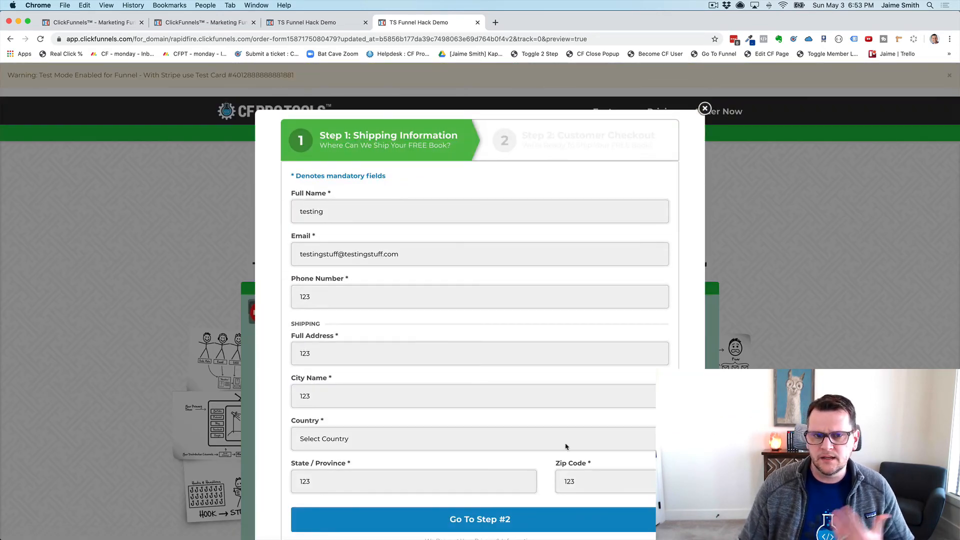
mouse_move(430, 327)
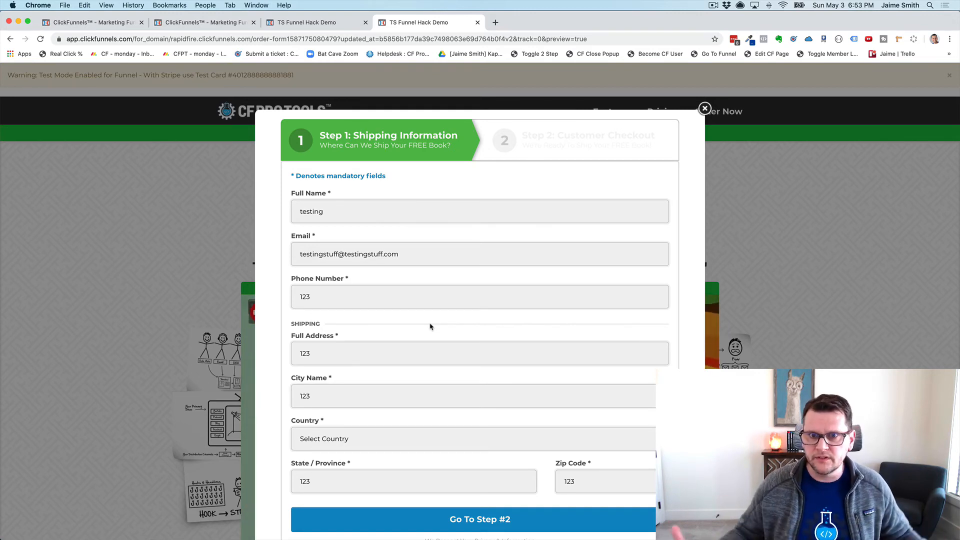
mouse_move(406, 314)
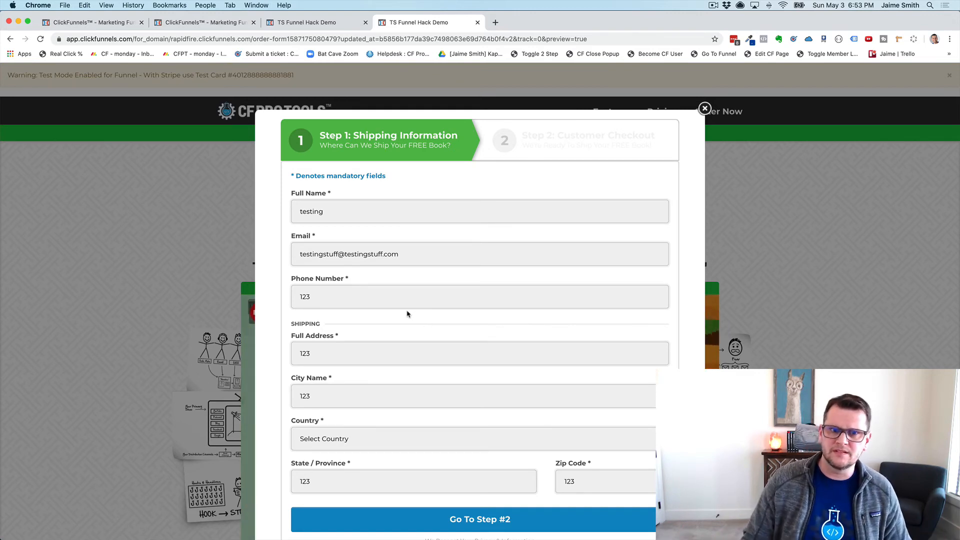
left_click(479, 295)
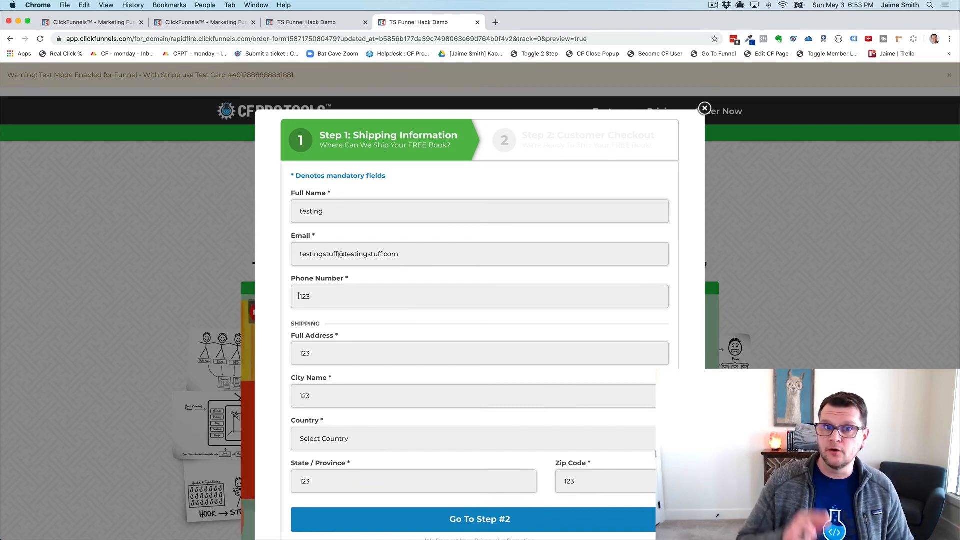